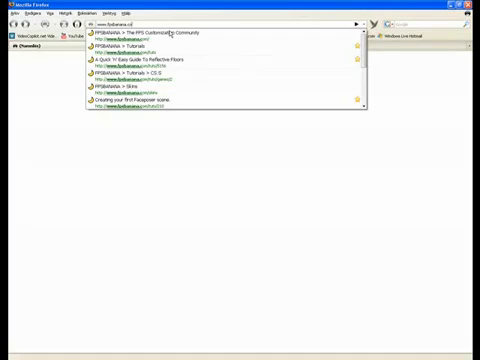
- Load fpsbanana.com from the address bar history suggestion
left_click(150, 36)
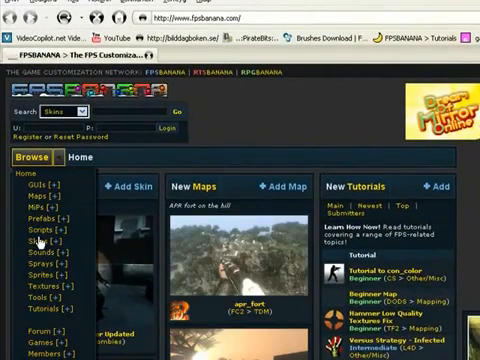
- Browse Skins > CS:S > AK-47 and reach the Download button of a highly rated skin
left_click(42, 240)
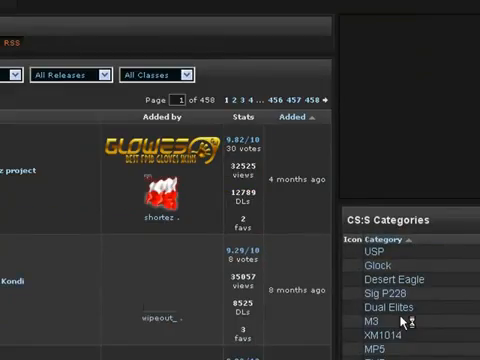
scroll("down", 3)
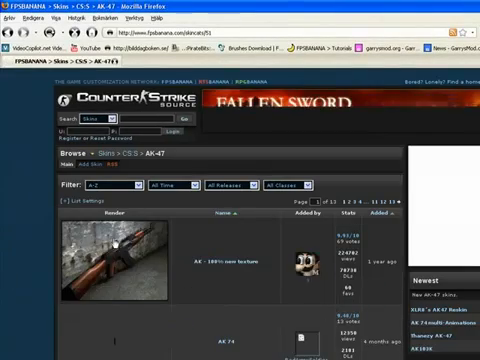
scroll("down", 3)
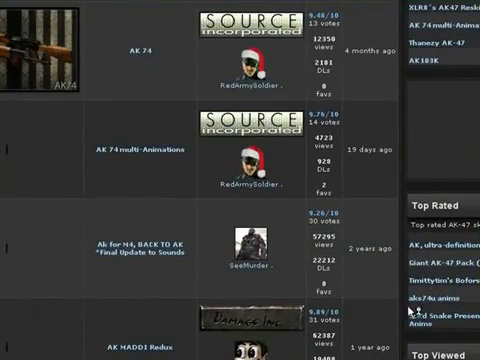
scroll("down", 3)
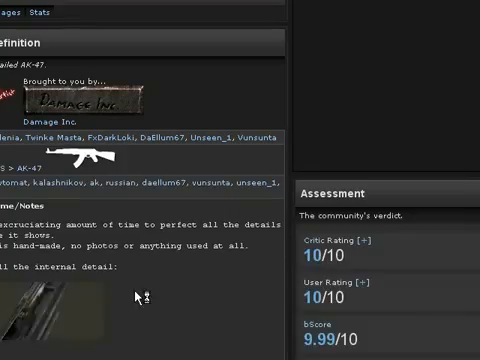
scroll("down", 3)
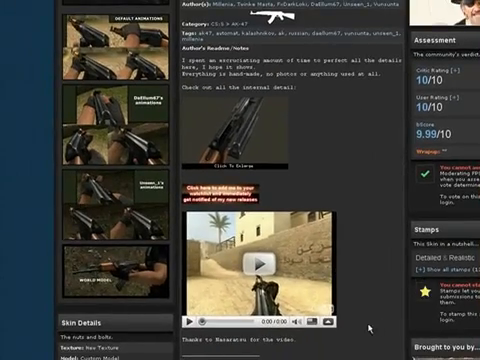
scroll("down", 3)
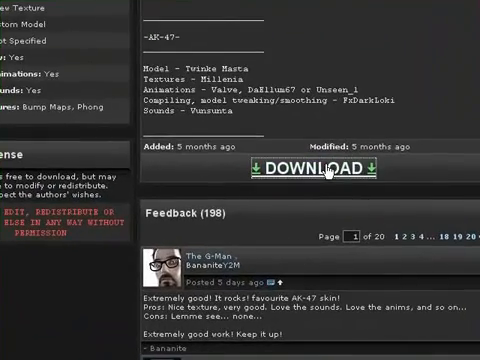
- Start the skin download and take it from the first listed mirror
left_click(312, 170)
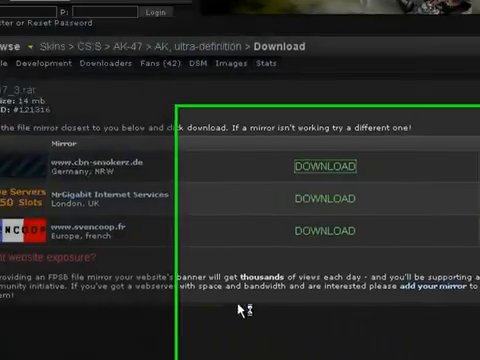
left_click(320, 168)
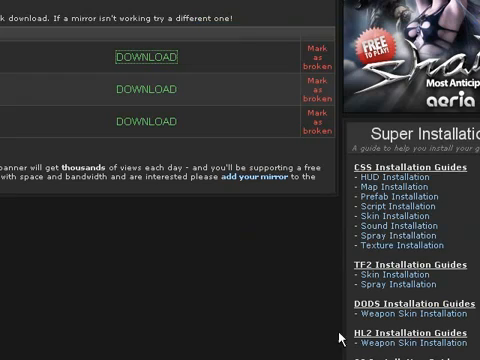
scroll("down", 3)
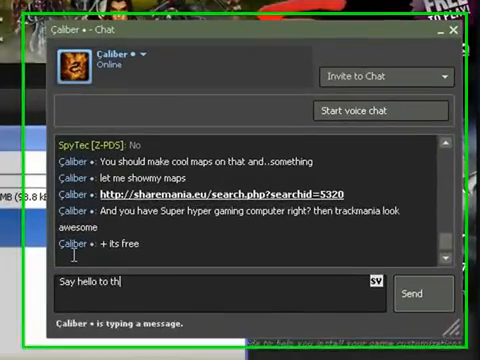
- Reply 'HI' in the Steam Friends chat conversation
left_click(420, 292)
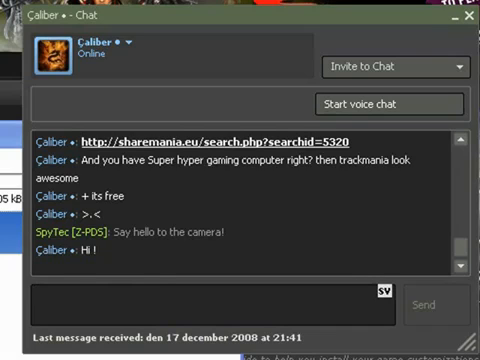
type("HI")
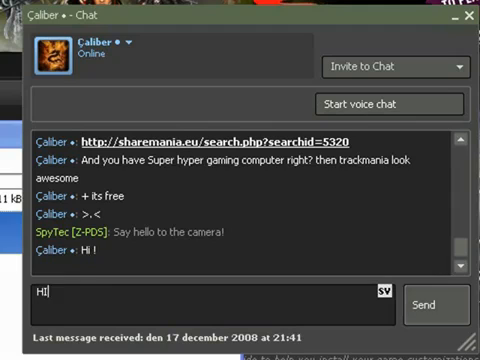
left_click(436, 304)
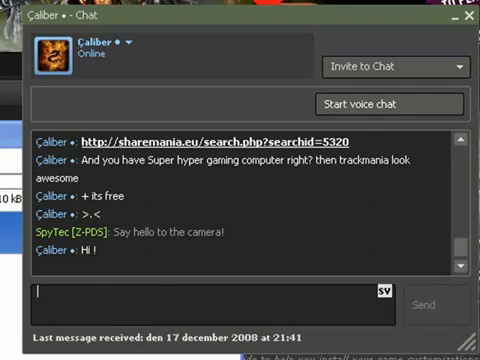
mouse_move(148, 226)
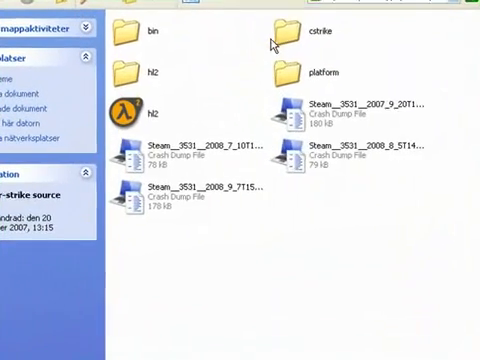
- Browse into C:\Steam\steamapps\<account> to list the installed Source game folders
double_click(288, 32)
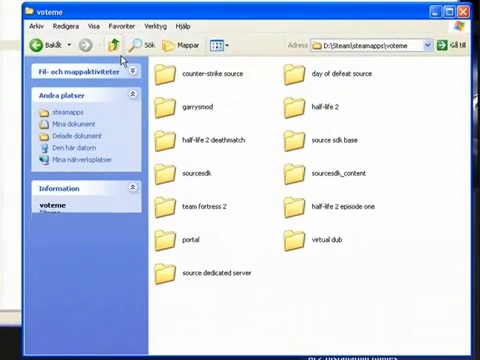
left_click(196, 108)
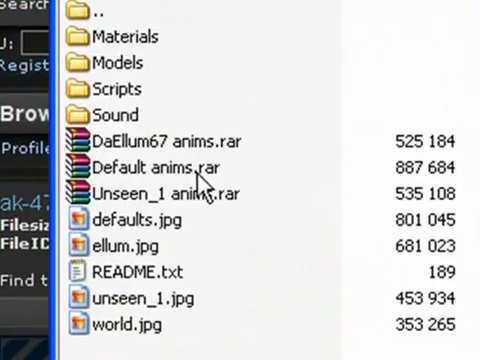
- List the v_rif_ak47 / w_rif_ak47 model files inside Default anims.rar
scroll("down", 3)
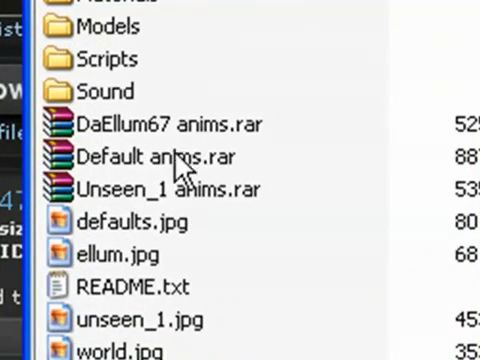
left_click(150, 156)
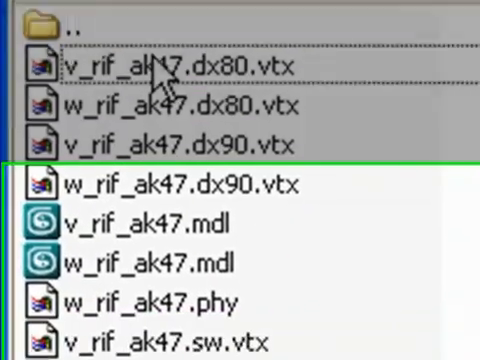
scroll("down", 3)
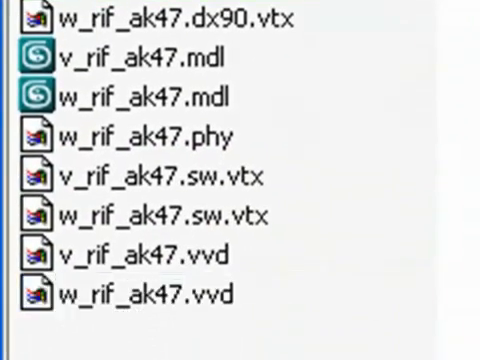